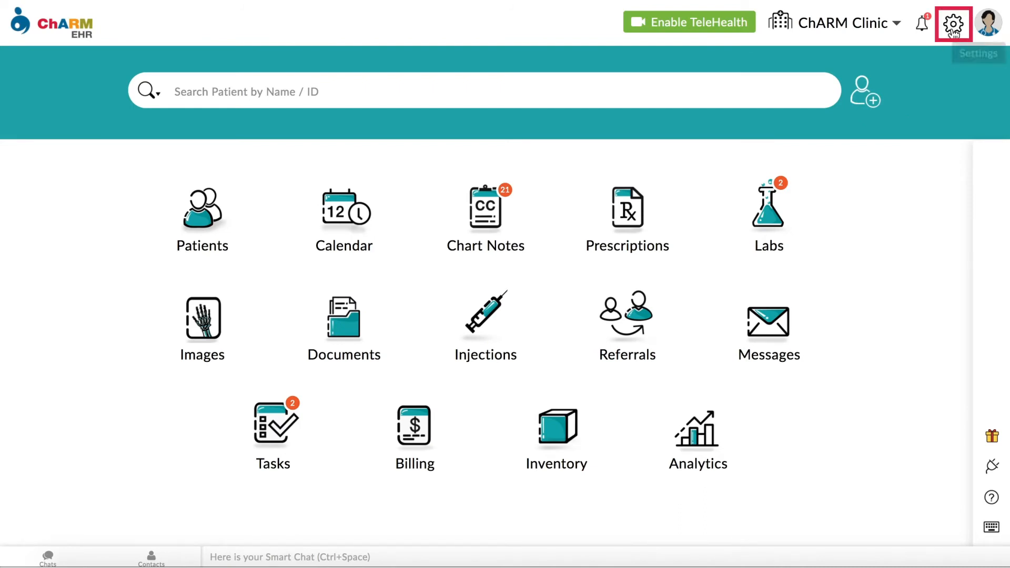
Go to the practice Settings overview from the header gear.
left_click(955, 23)
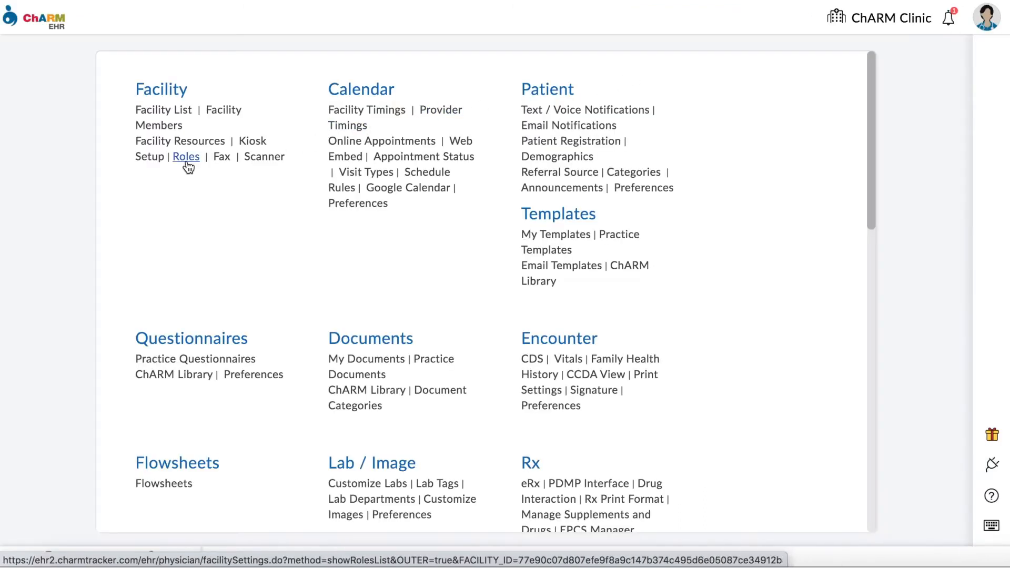
Show the Facility Roles list and reveal the Biller role's View/Edit and Delete actions.
left_click(185, 156)
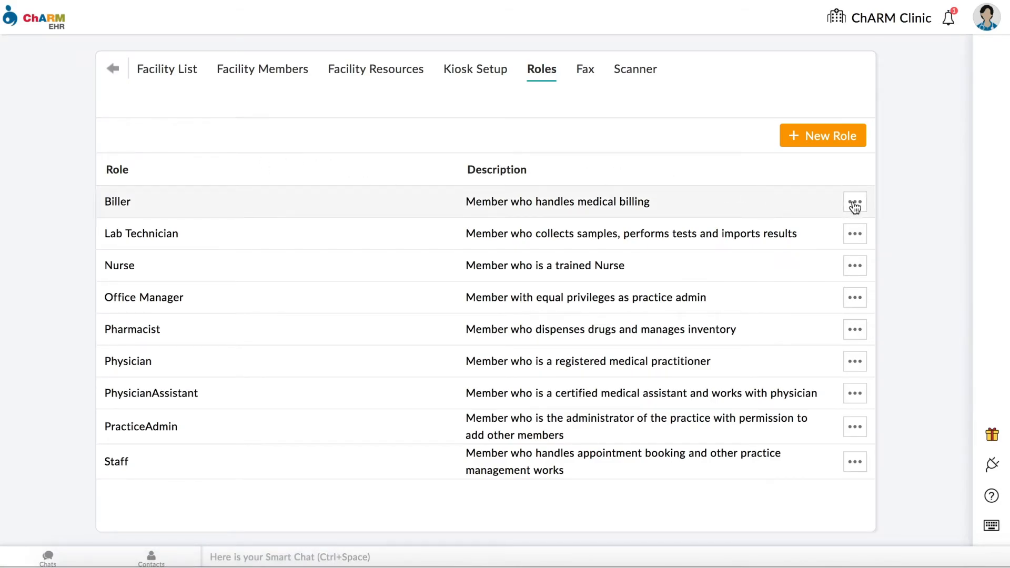
left_click(854, 202)
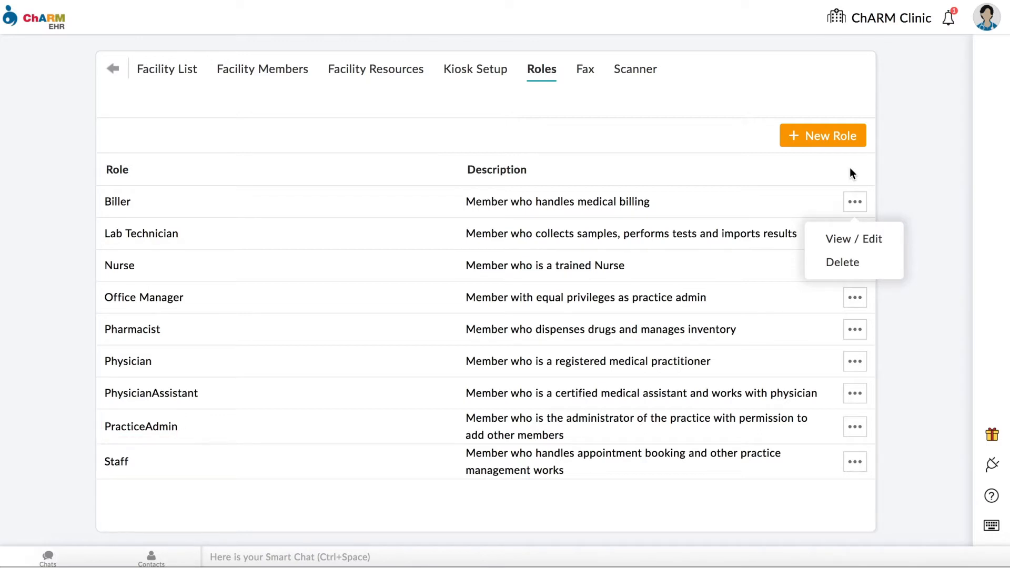
Create a new role named Nutritionist described as 'Similar to Physician without eRx'.
left_click(823, 136)
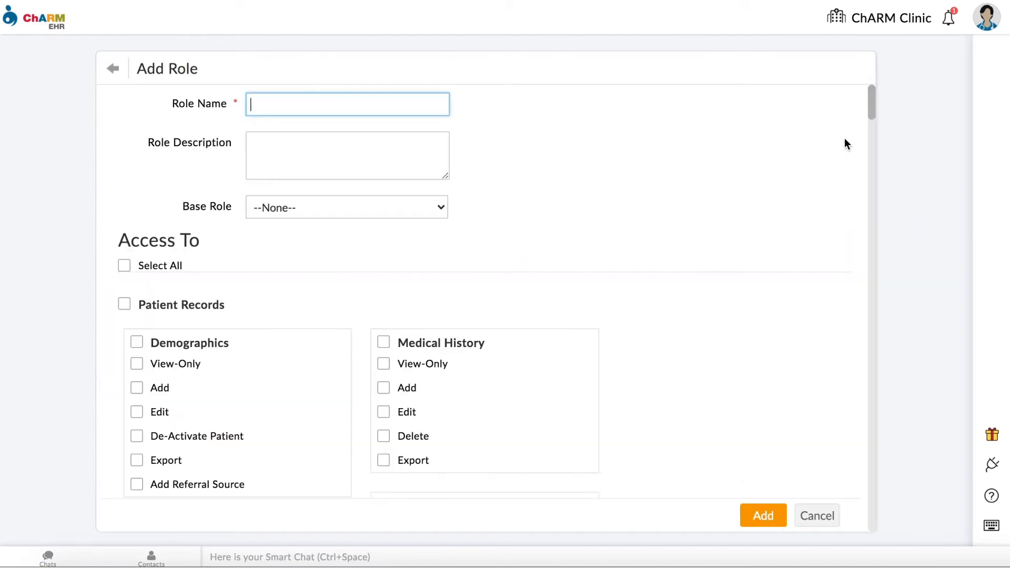
type("Nutriti")
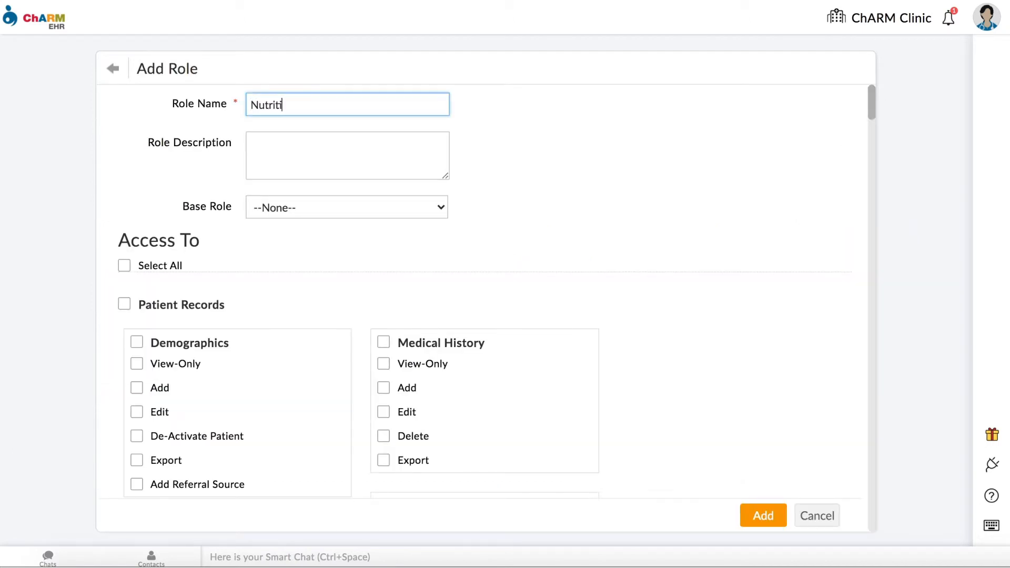
type("Similar to Physician without eRx")
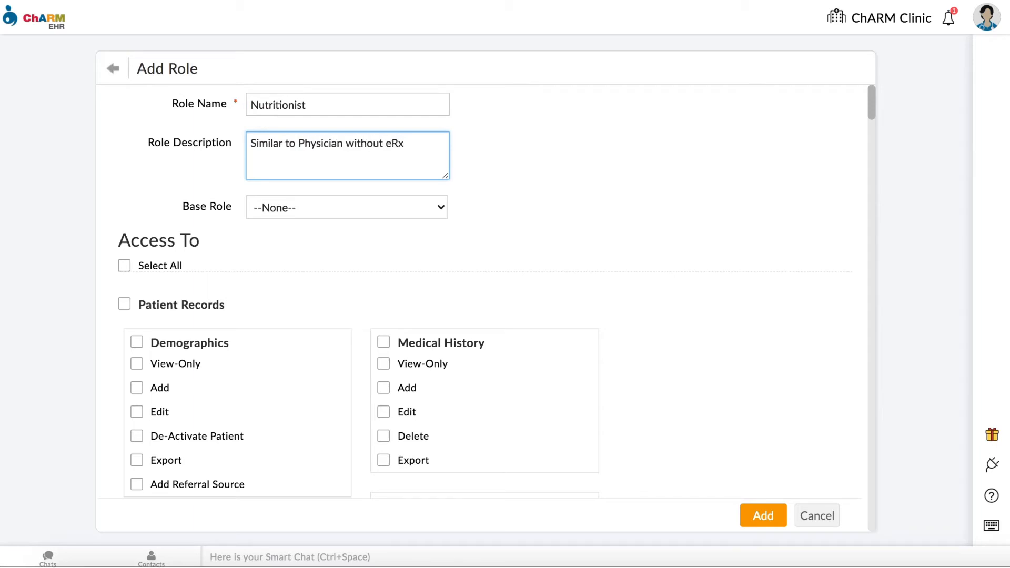
mouse_move(789, 238)
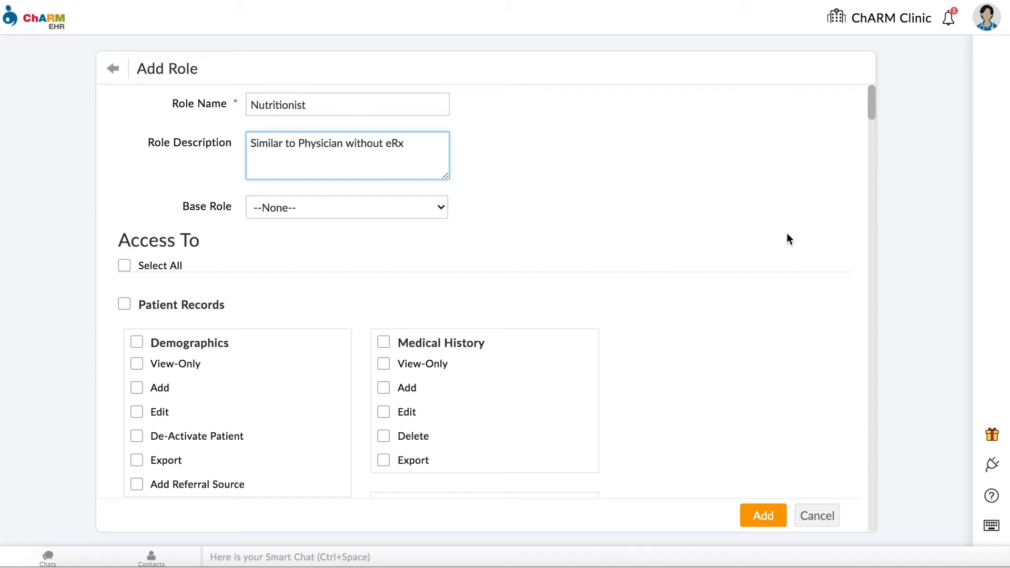
Set Physician as the Base Role so its access permissions are prefilled.
scroll("down", 3)
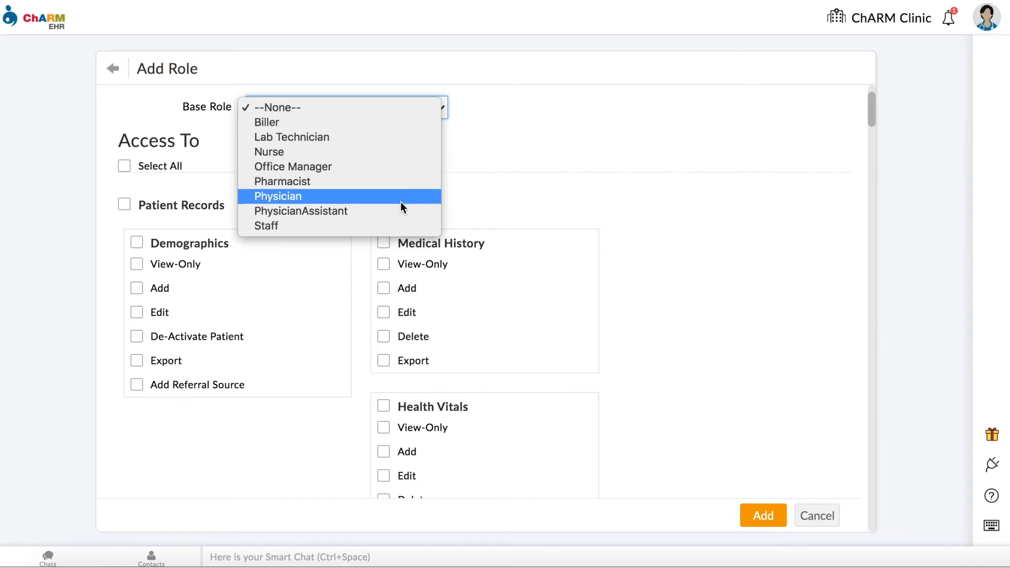
left_click(278, 195)
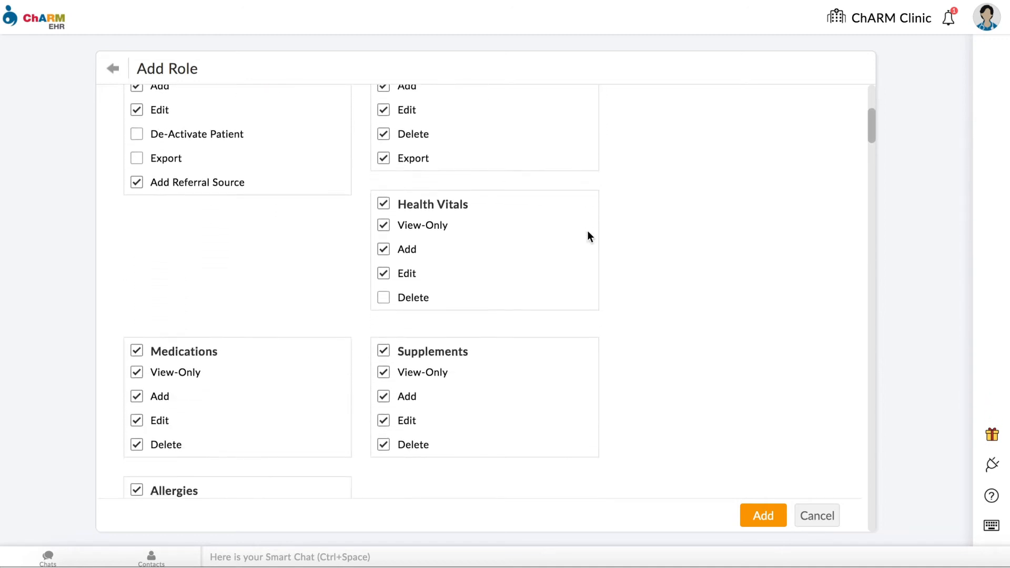
Review the Access To permissions with eRx removed and add the Nutritionist role.
scroll("down", 3)
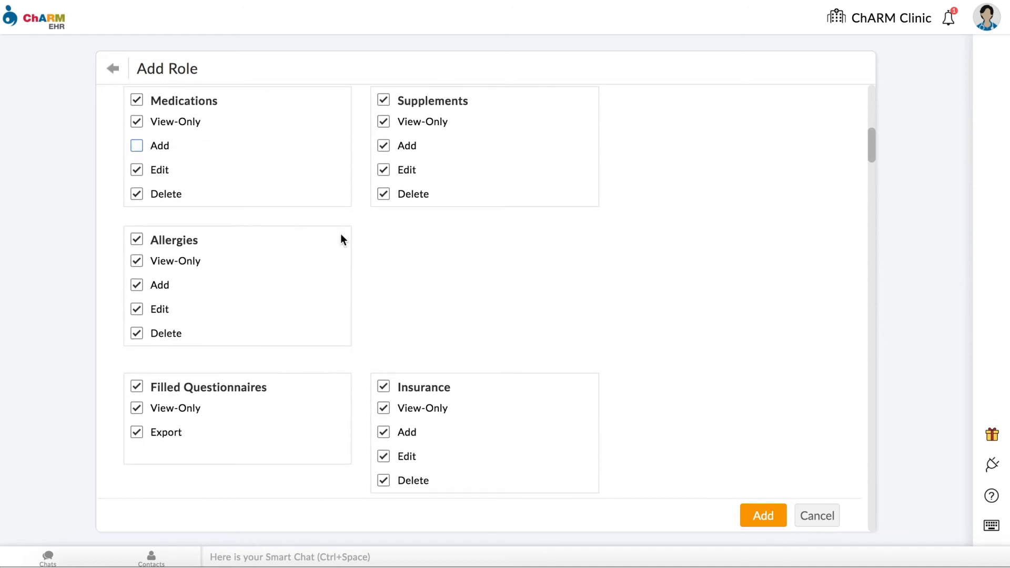
scroll("down", 3)
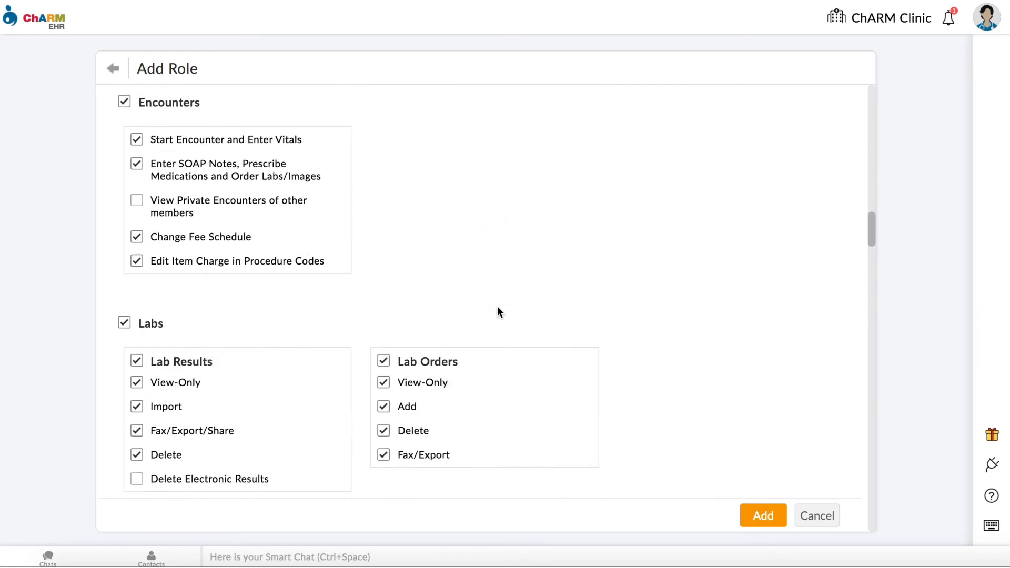
scroll("down", 3)
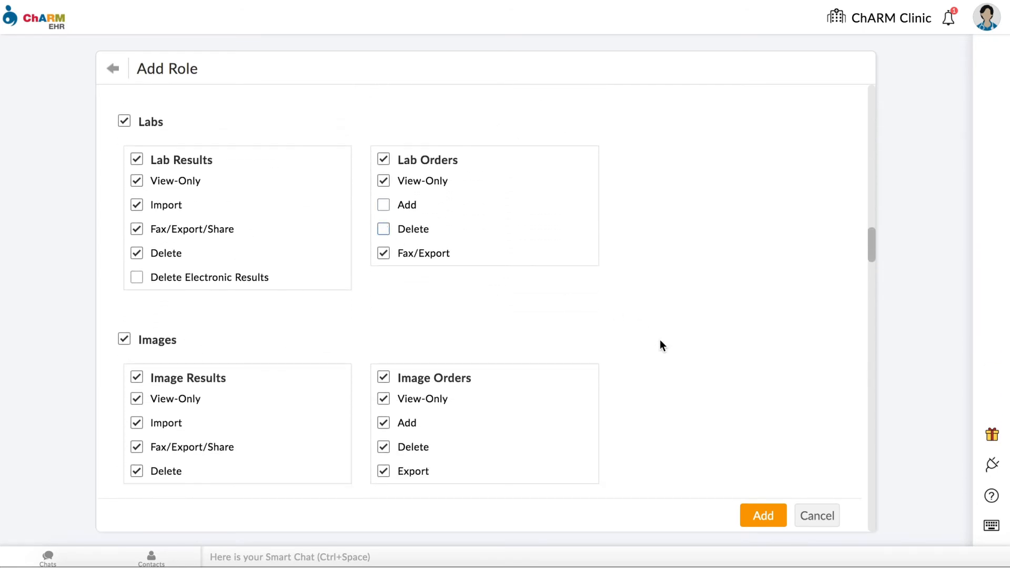
scroll("down", 3)
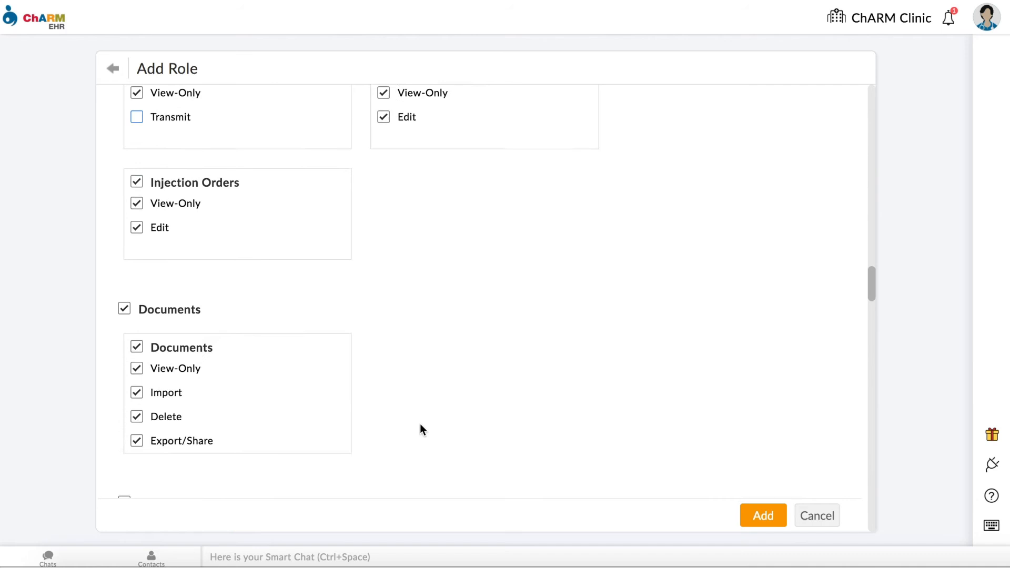
scroll("down", 3)
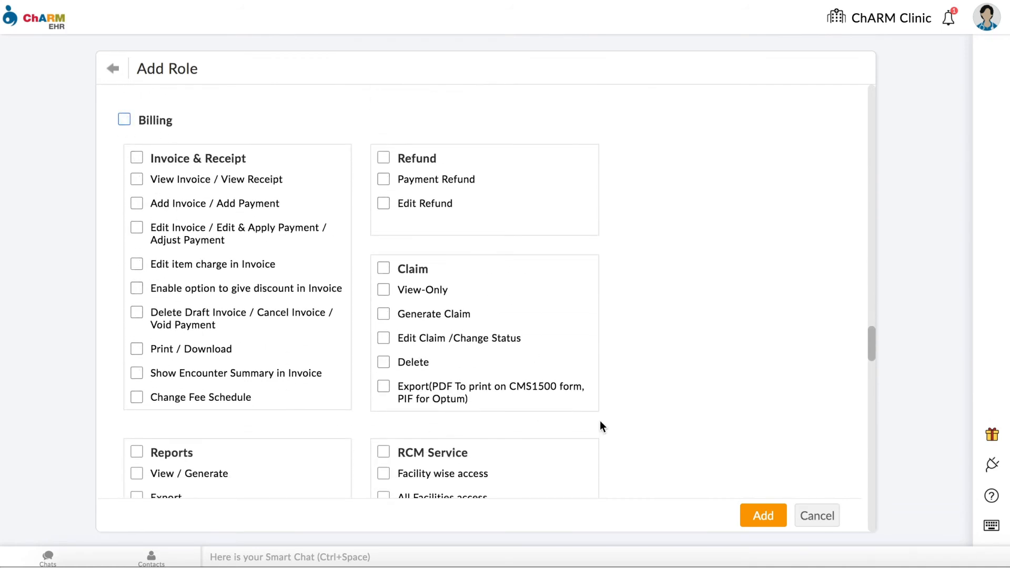
scroll("down", 3)
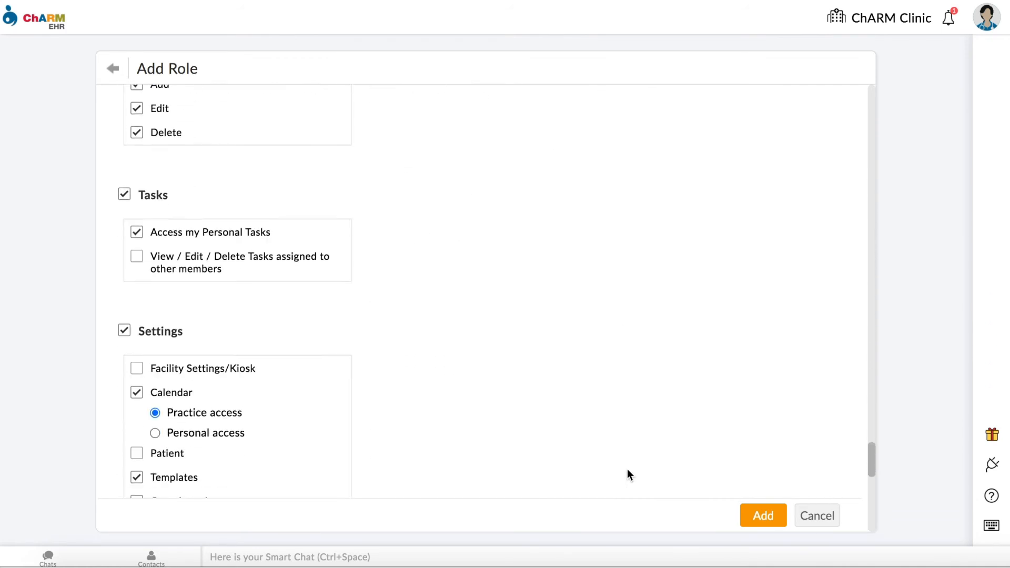
scroll("down", 3)
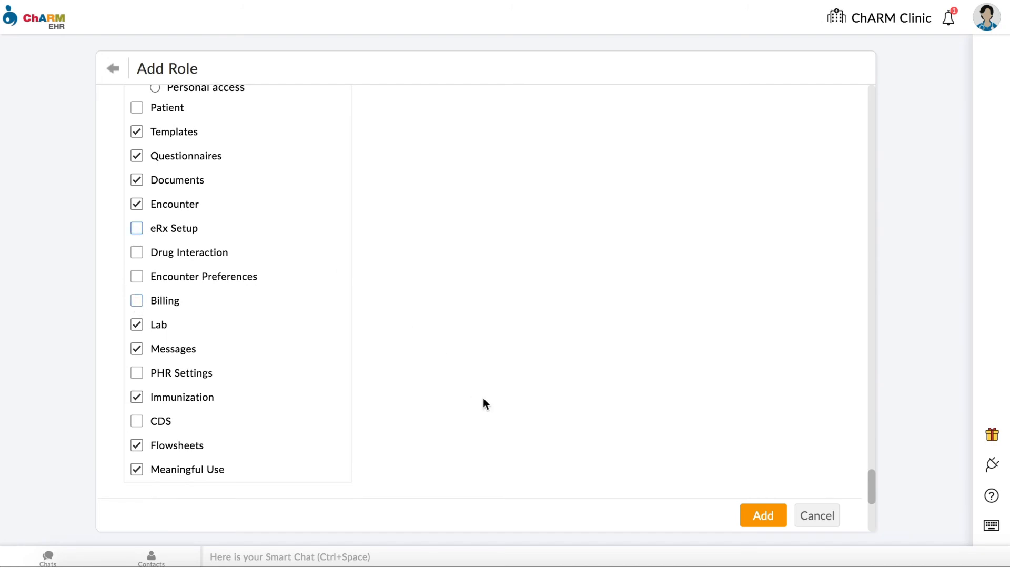
left_click(763, 516)
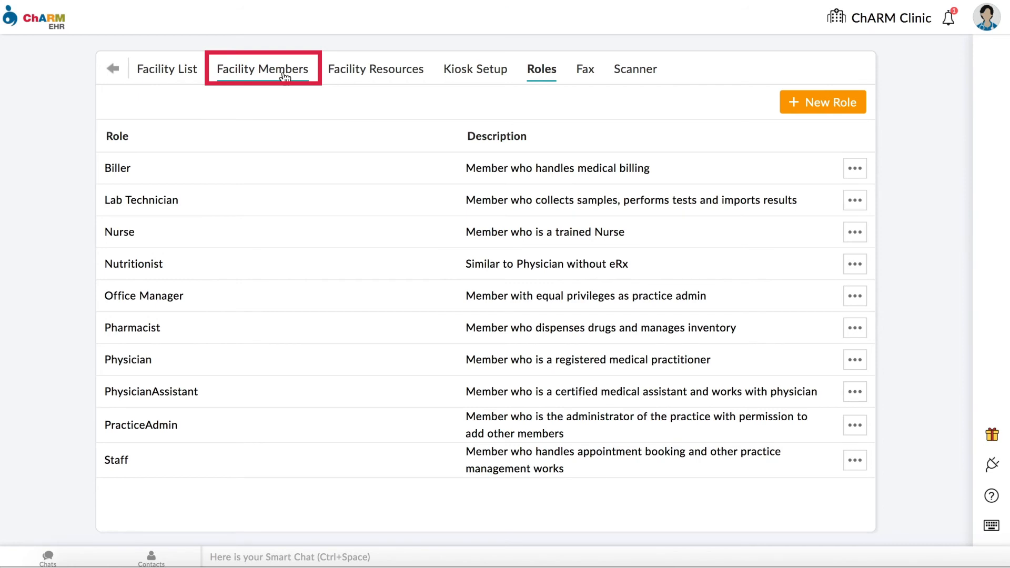
Show the Facility Members list with each member's roles.
left_click(262, 70)
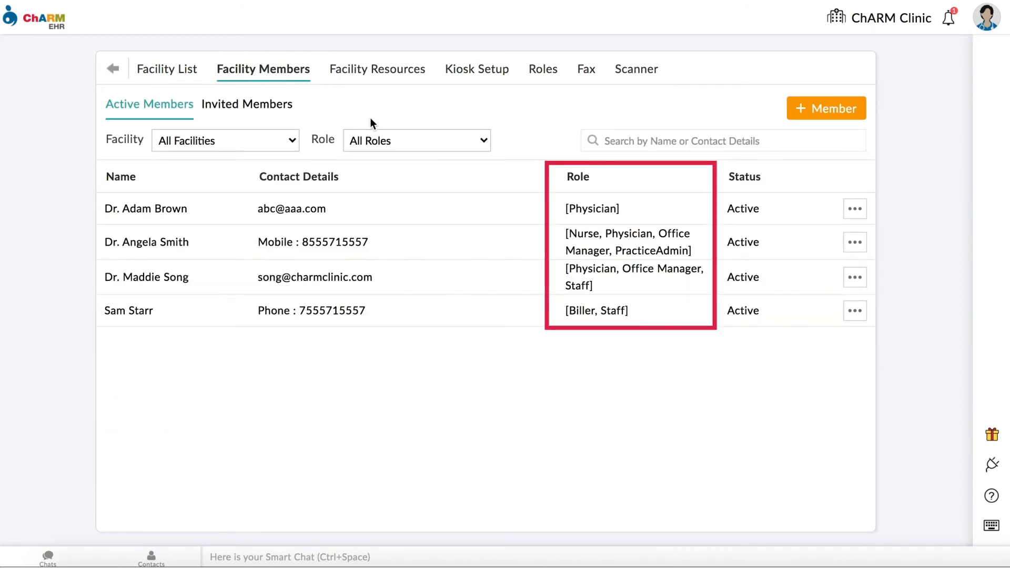
mouse_move(540, 211)
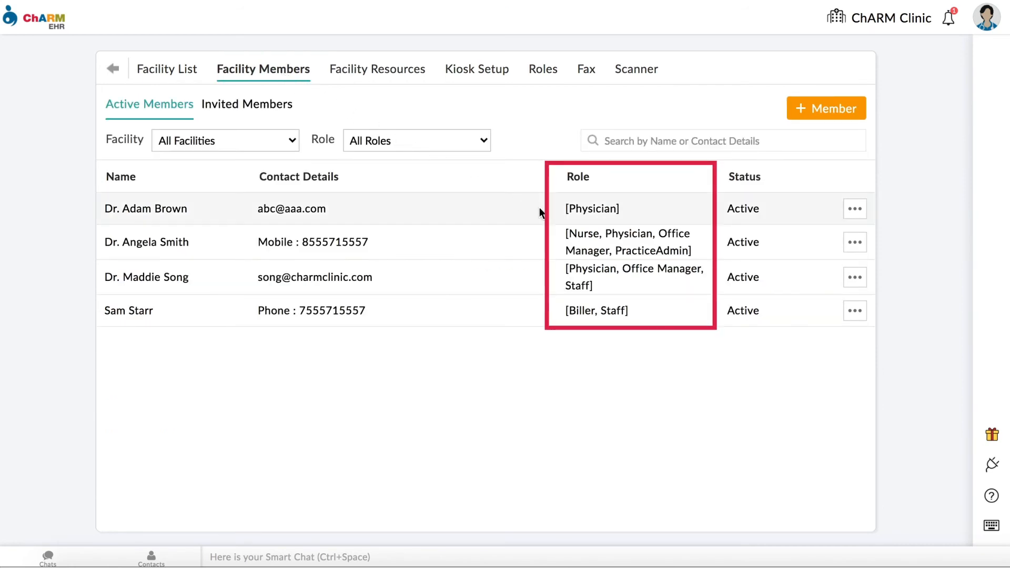